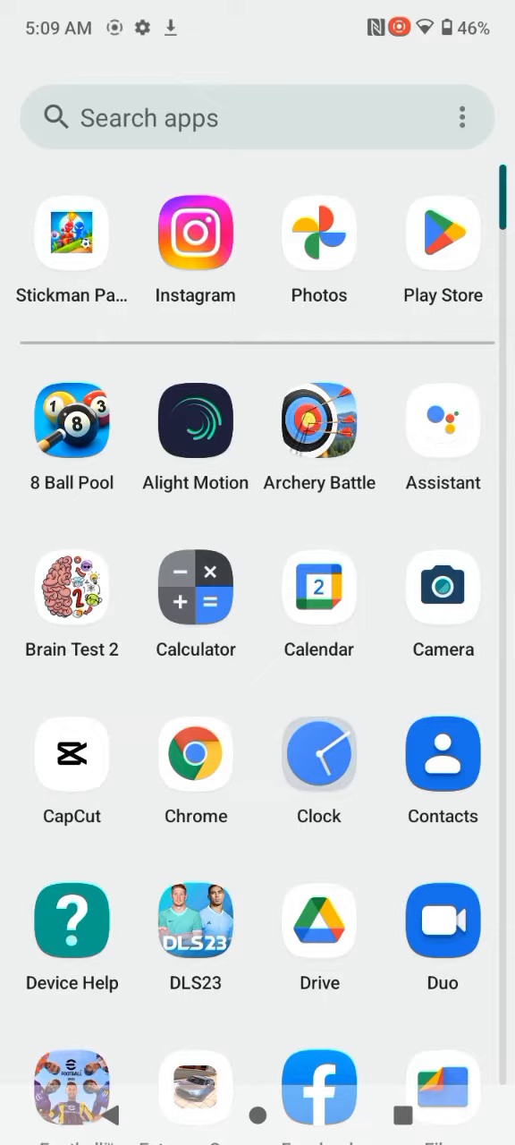
scroll(down, 3)
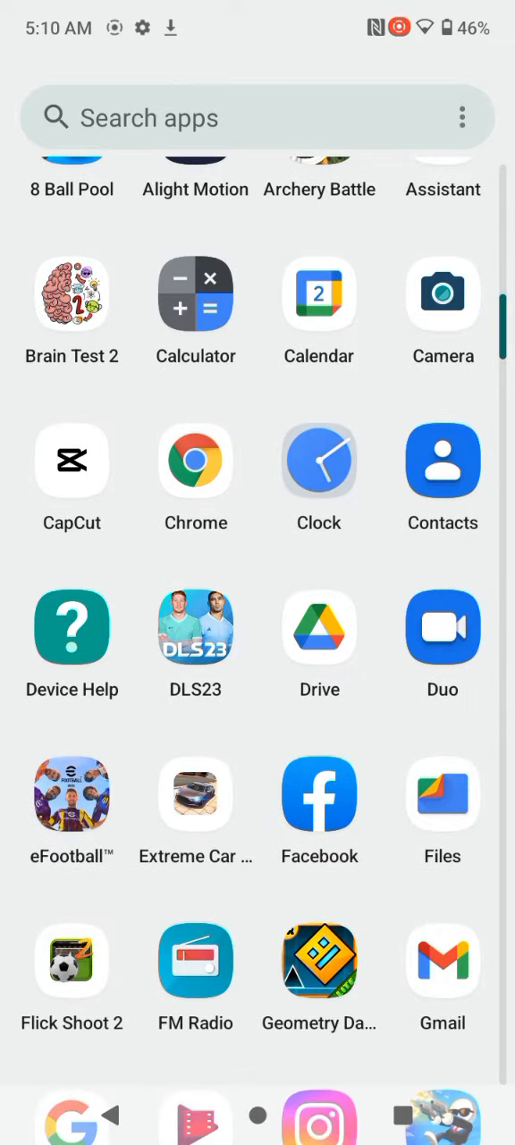